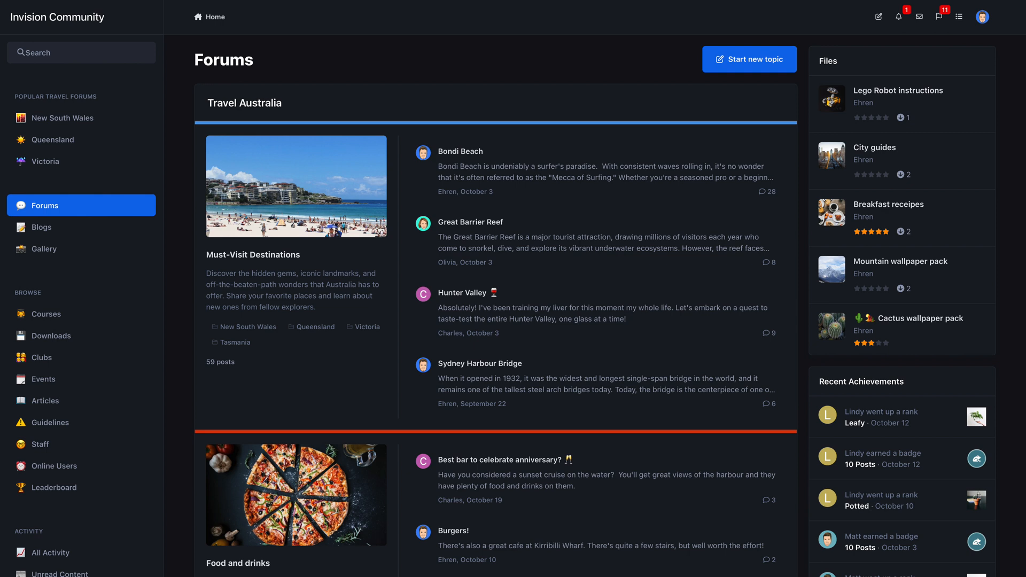
Navigate the admin area toward the Must-Visit Destinations forum's Customization settings
left_click(245, 103)
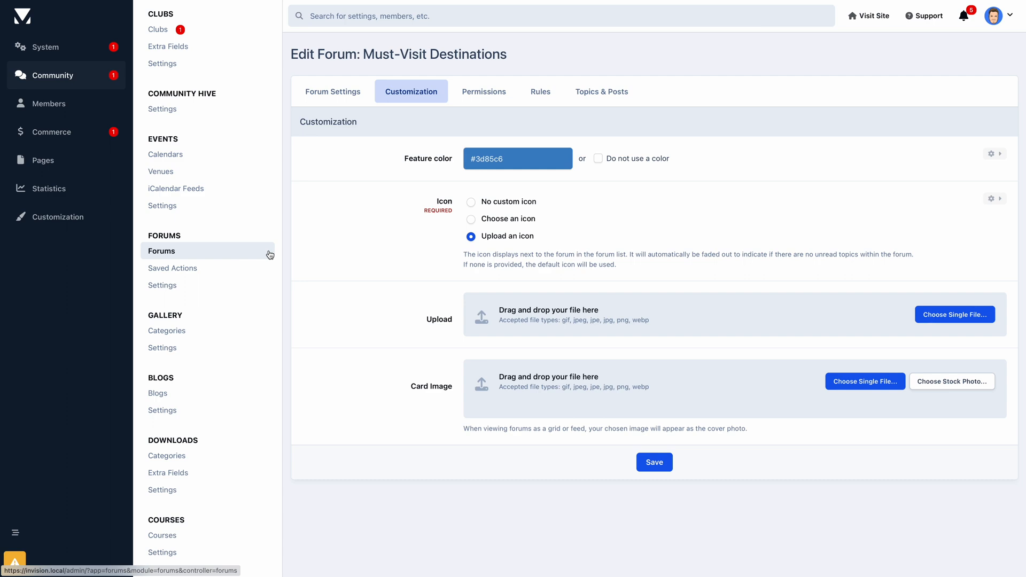
Search 'beach' among emojis and set the beach umbrella as the forum icon
left_click(470, 219)
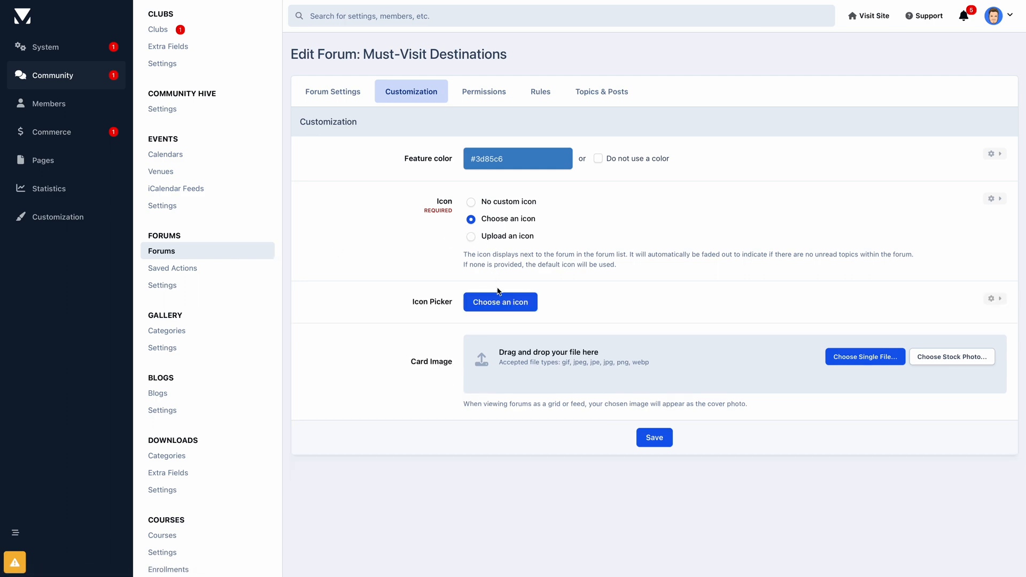
left_click(500, 302)
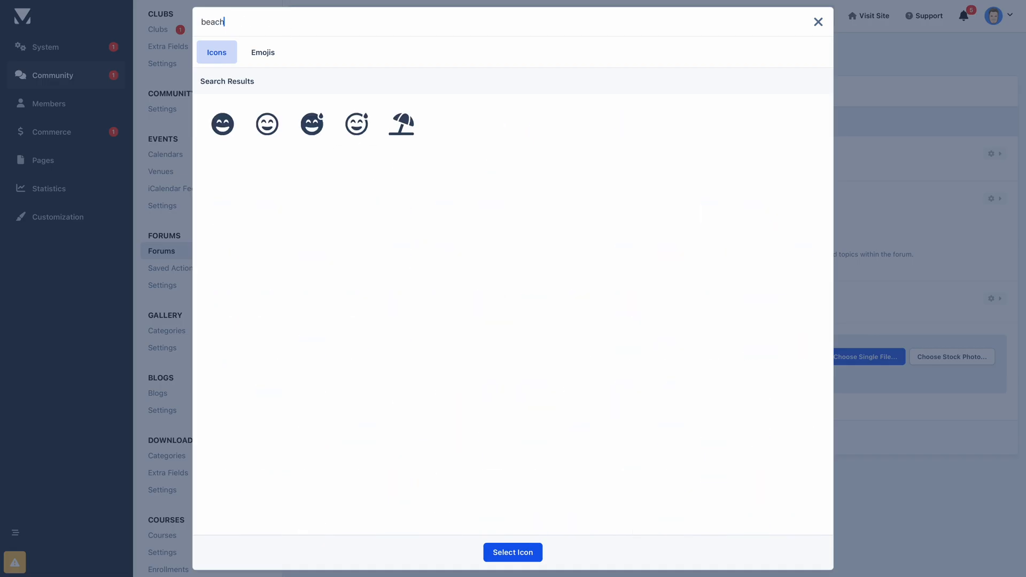
left_click(262, 52)
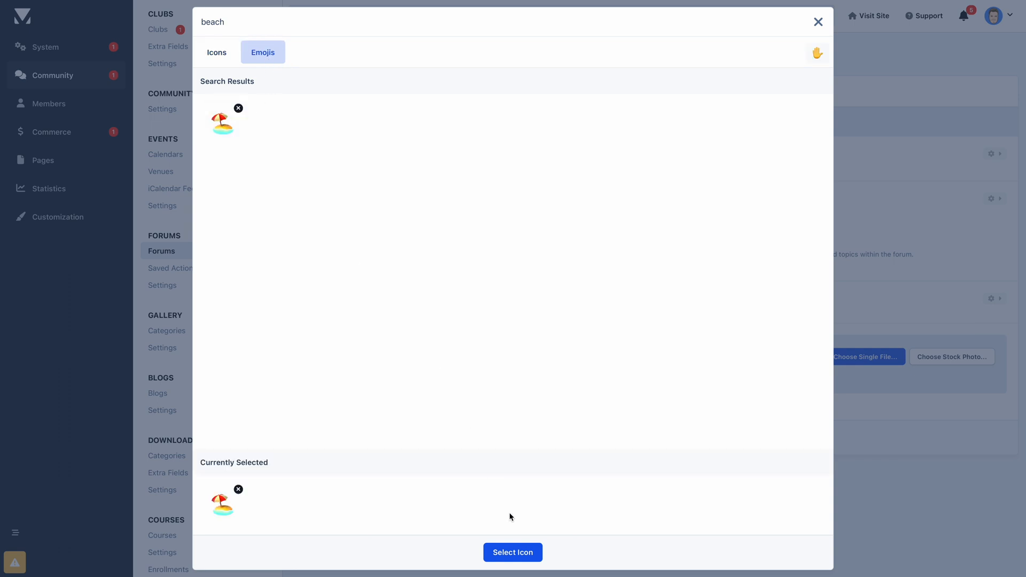
left_click(513, 552)
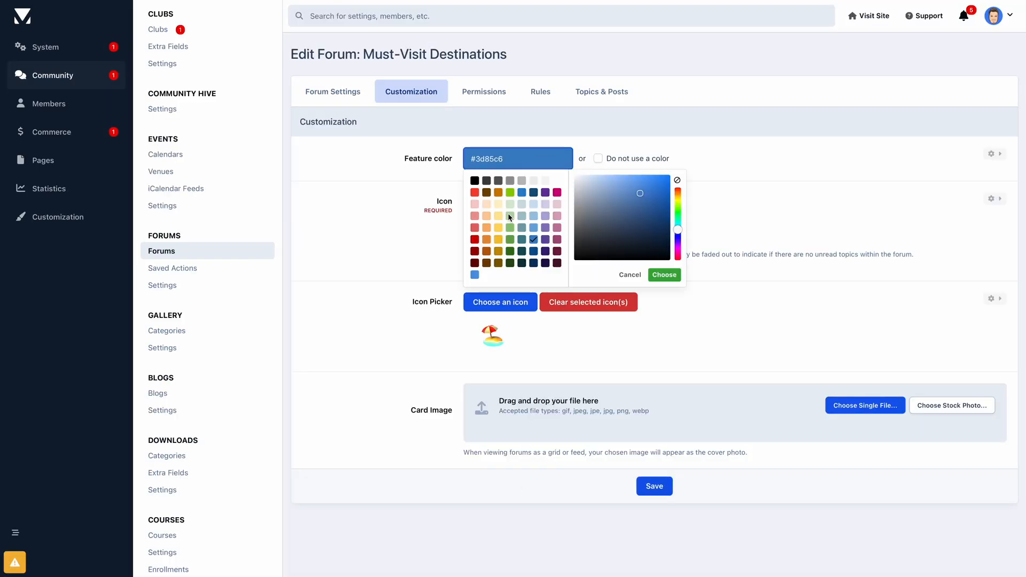
Search stock photos for 'beach' and pick one as the forum card image
left_click(952, 405)
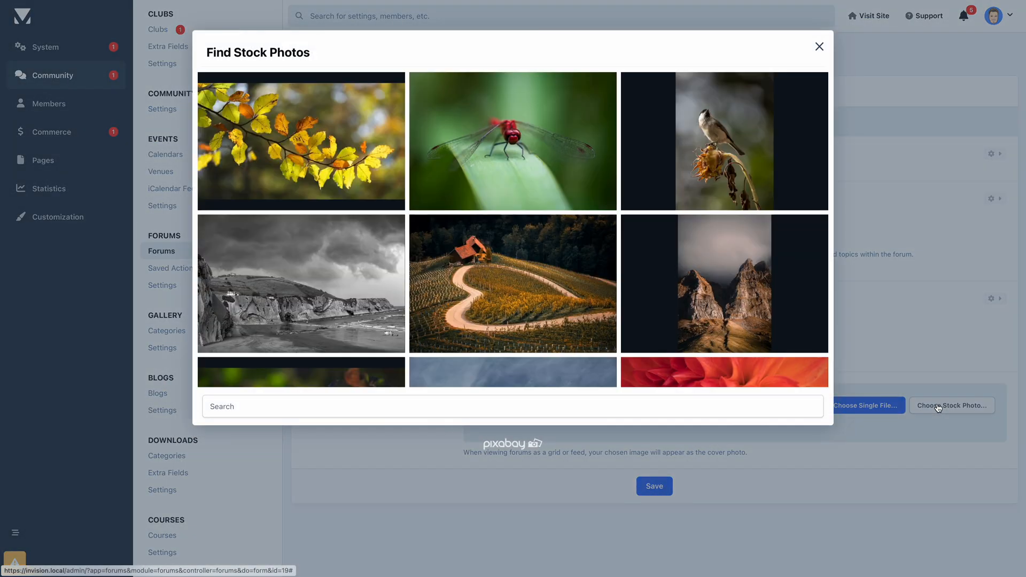
type("beach")
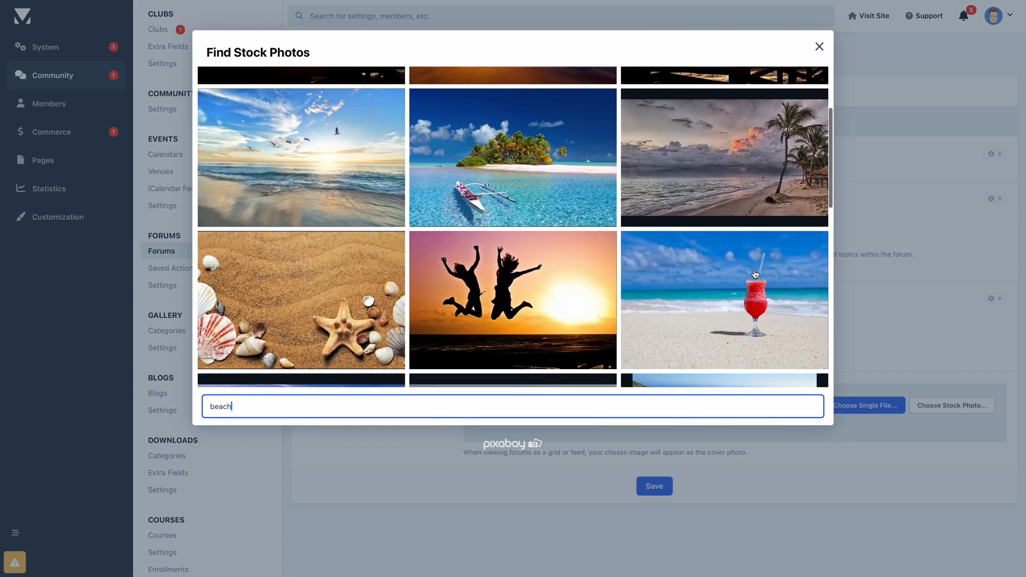
left_click(723, 300)
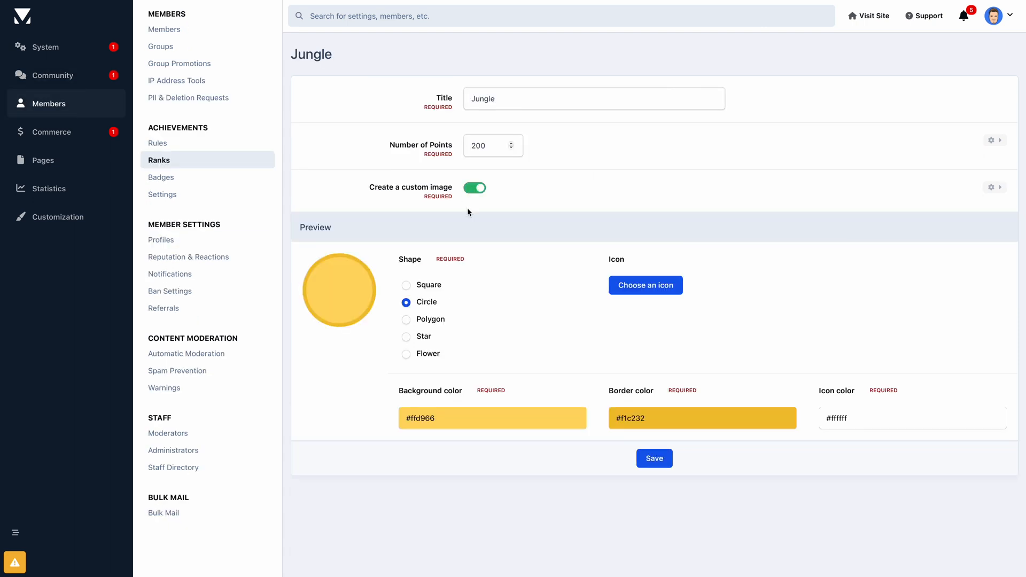
Give the Jungle rank badge a tree icon with dark green #38761d border
left_click(645, 285)
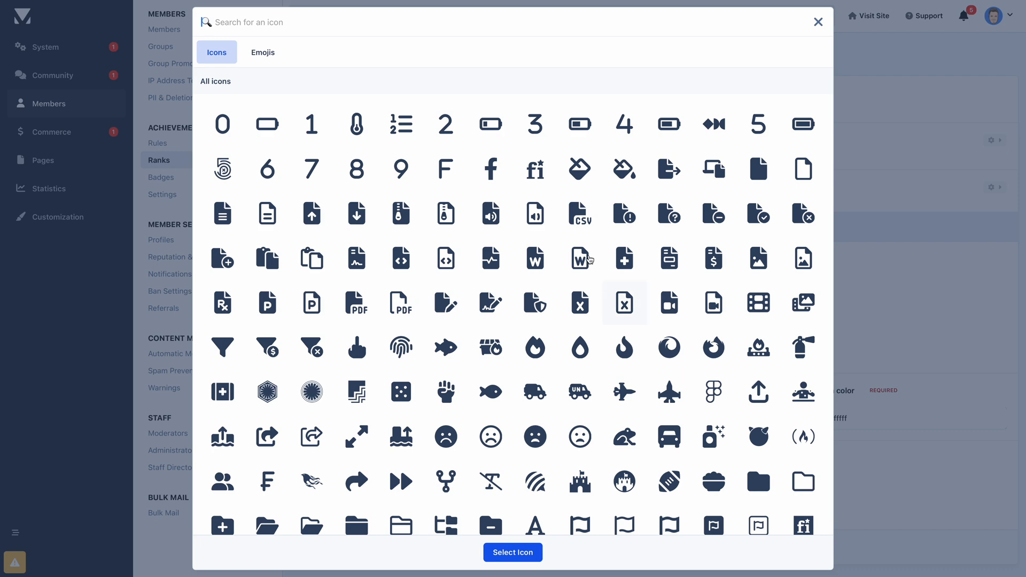
type("tree")
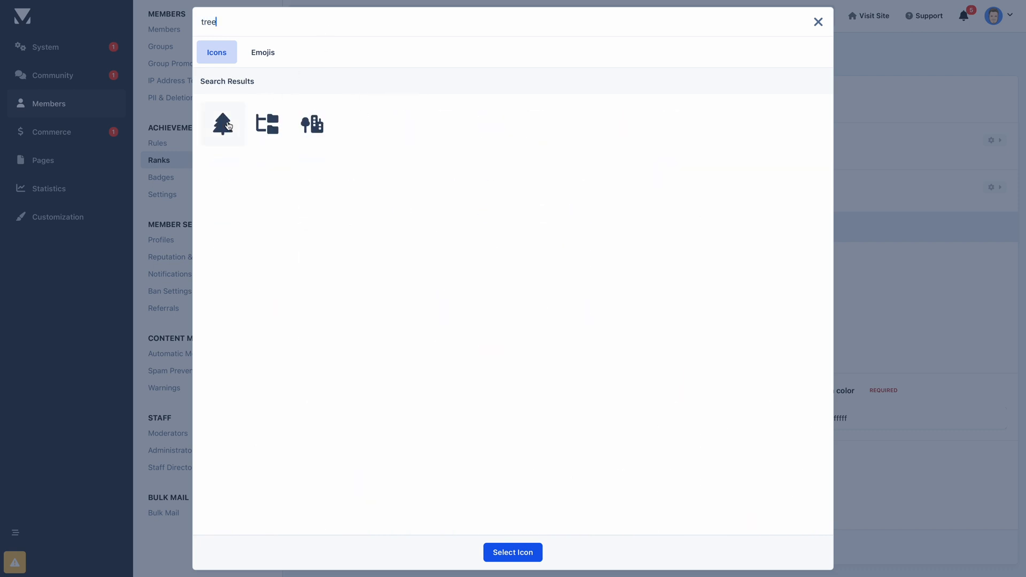
left_click(512, 551)
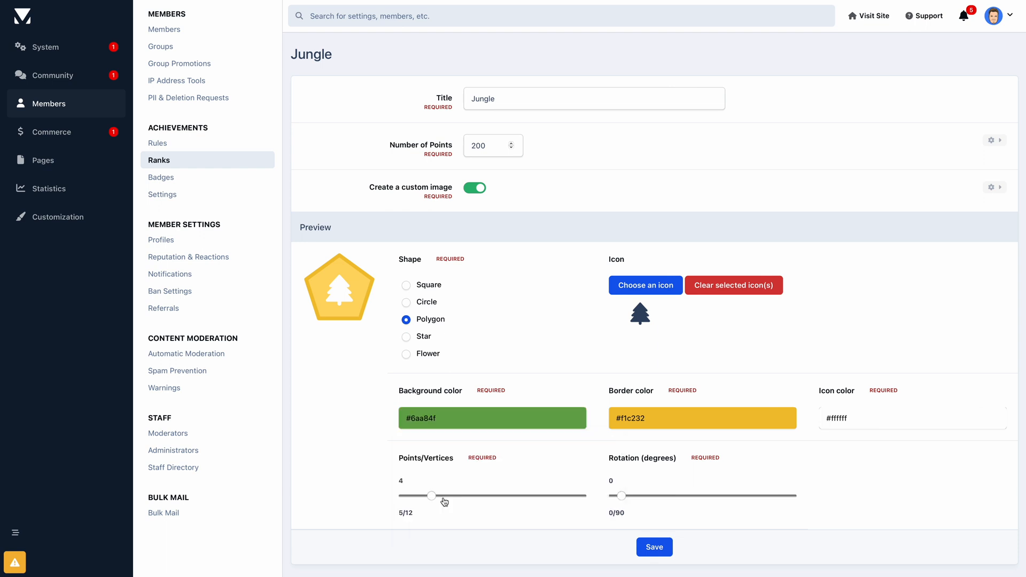
left_click(702, 417)
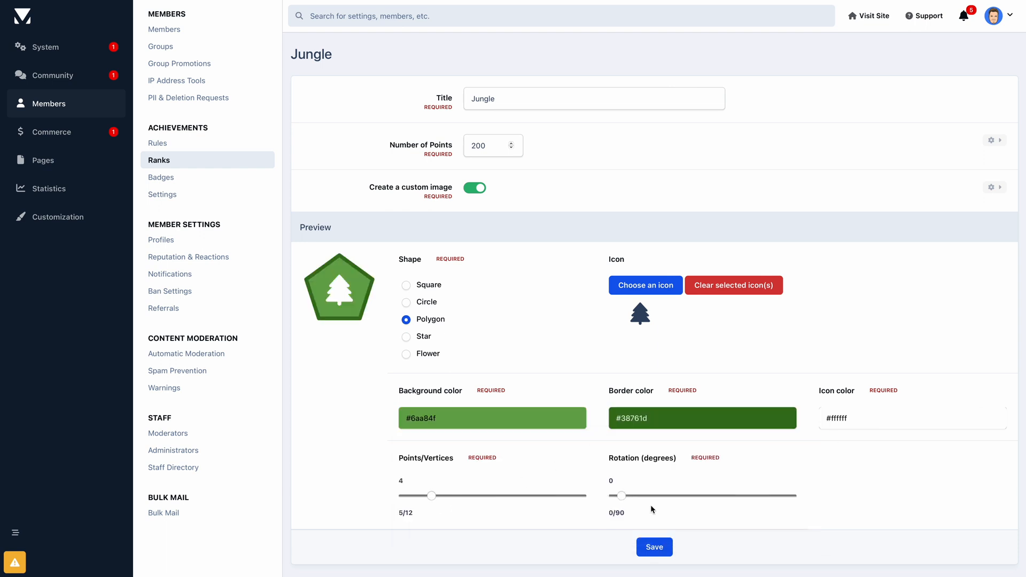